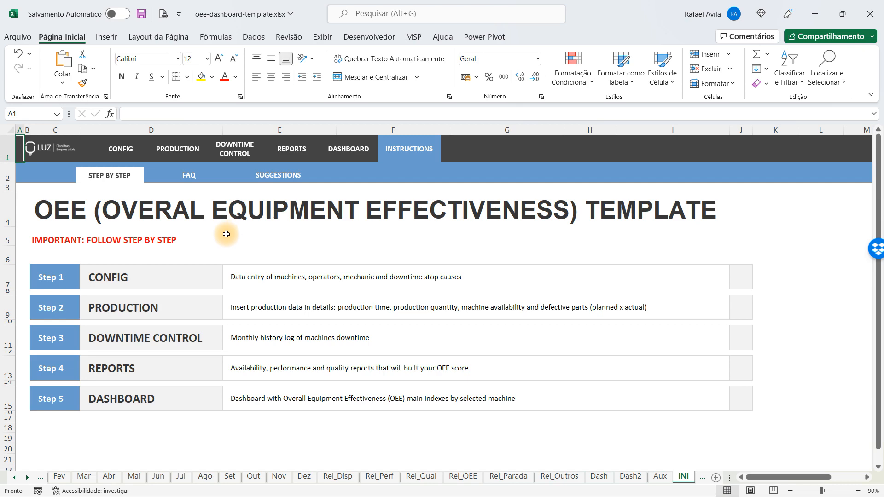
- Go to the CONFIG General sheet and select the first mechanic in the personnel list
click(120, 149)
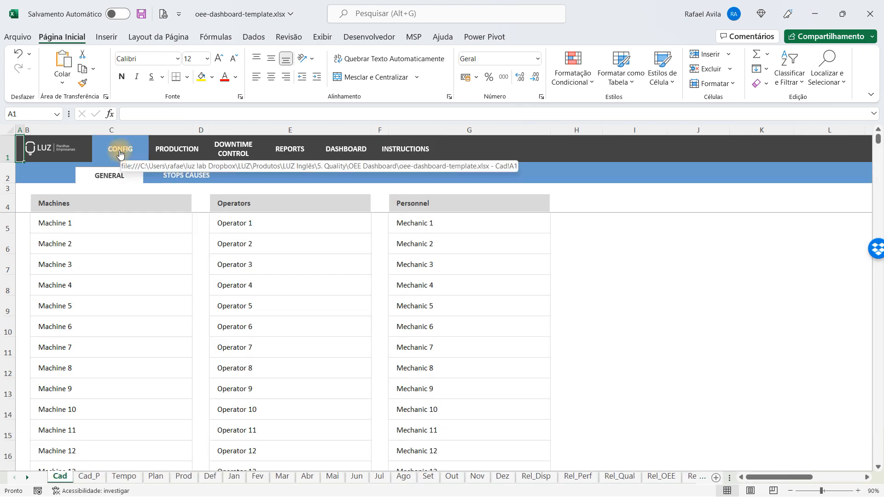
mouse_move(125, 192)
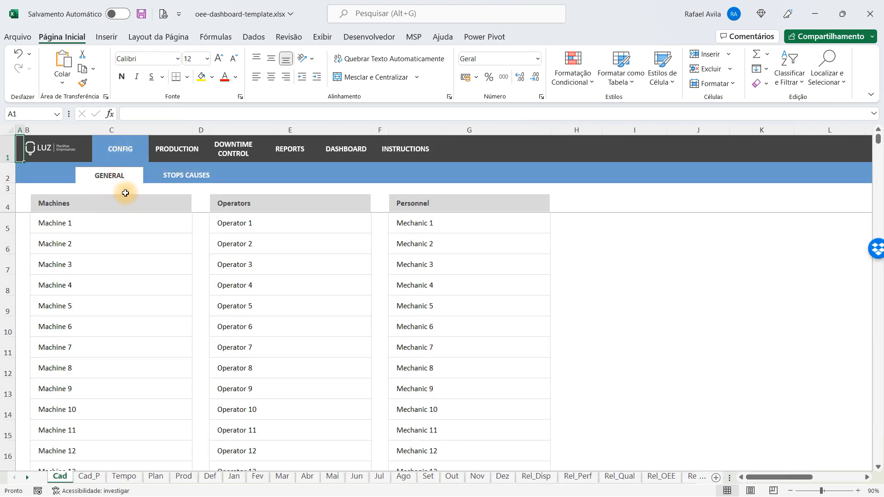
mouse_move(117, 188)
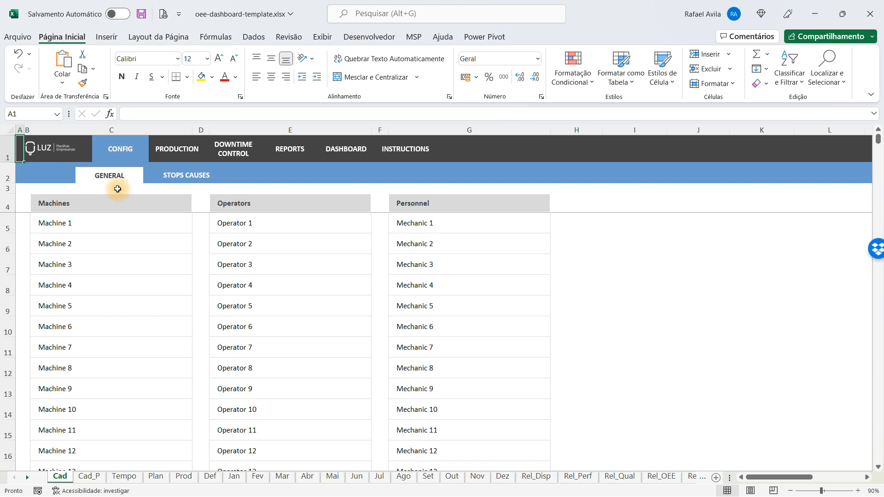
mouse_move(106, 217)
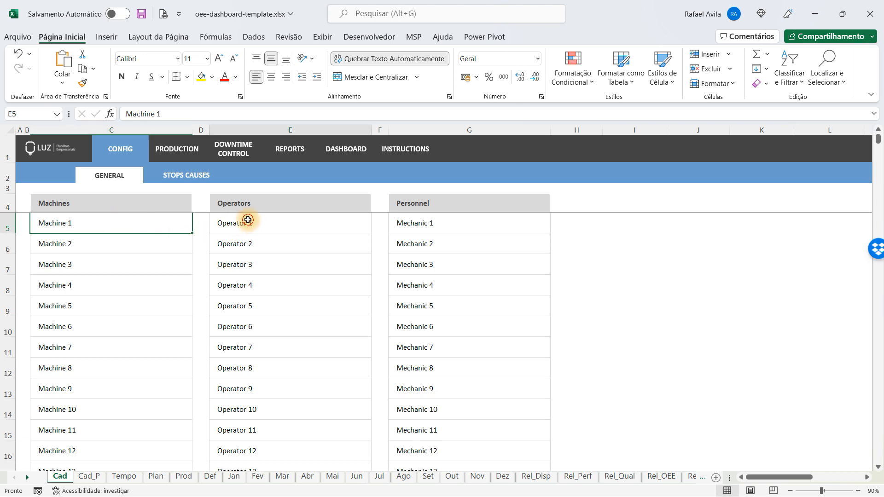
click(469, 223)
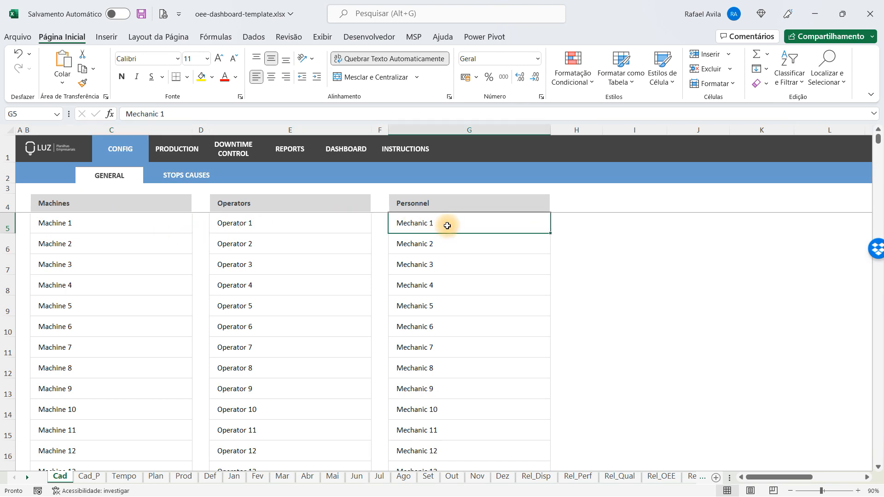
mouse_move(292, 227)
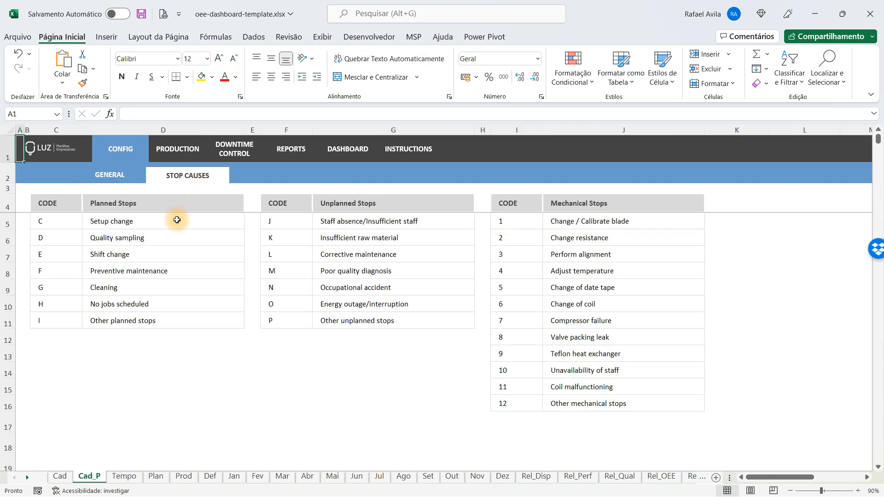
click(164, 220)
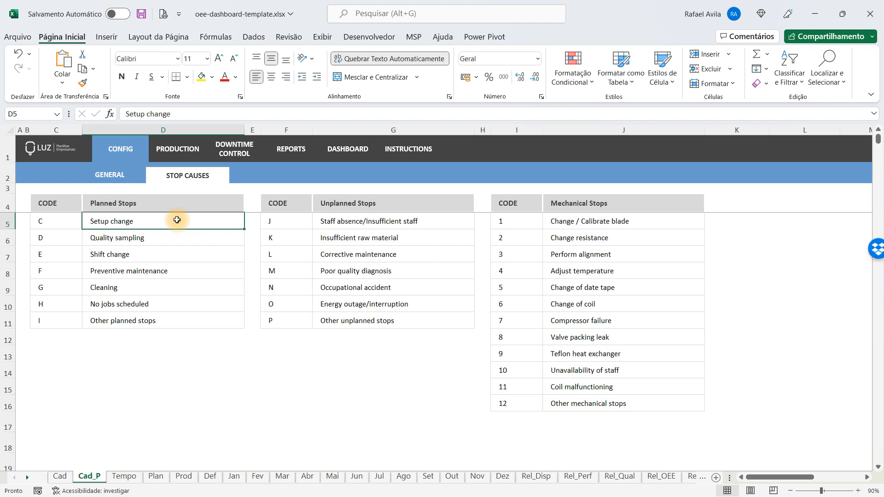
mouse_move(158, 220)
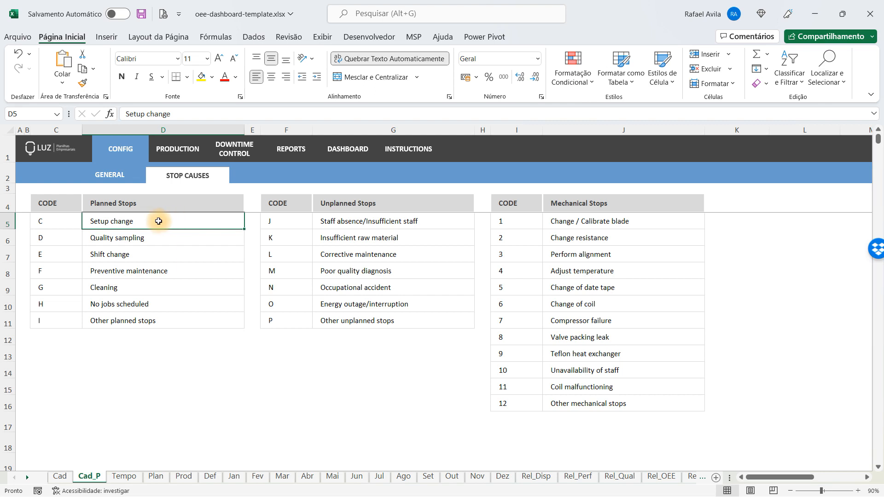
mouse_move(167, 215)
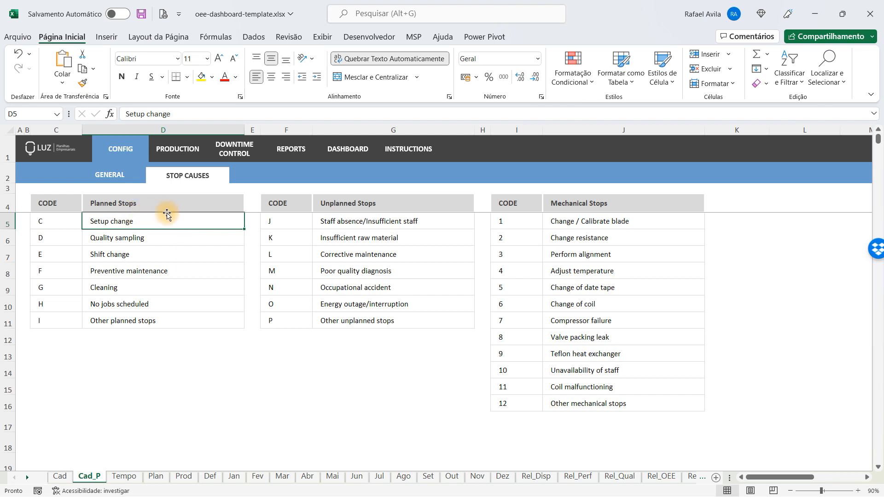
click(394, 220)
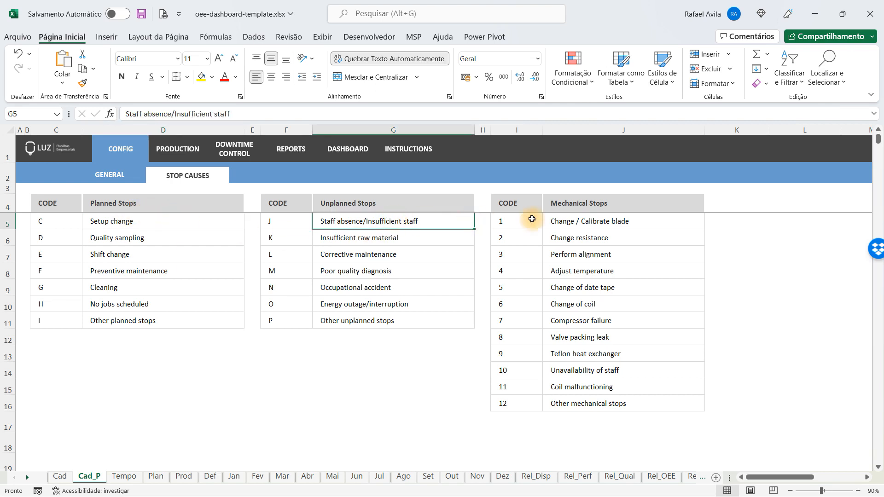
click(617, 221)
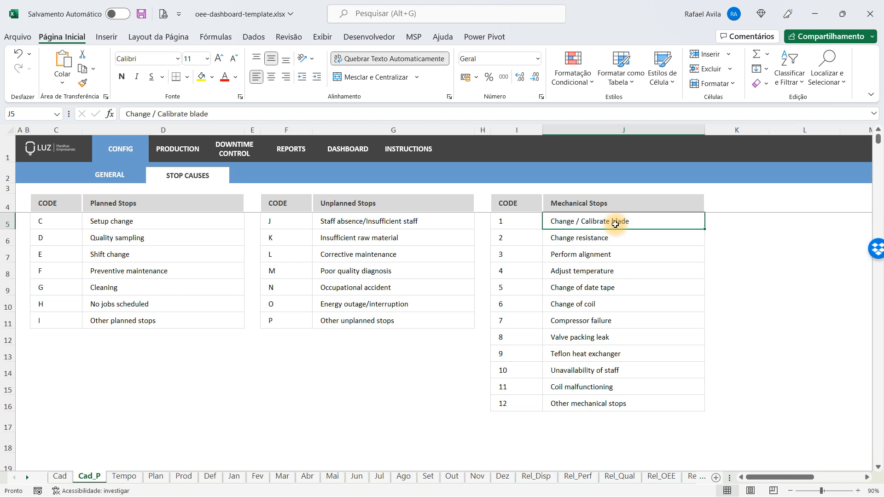
mouse_move(193, 188)
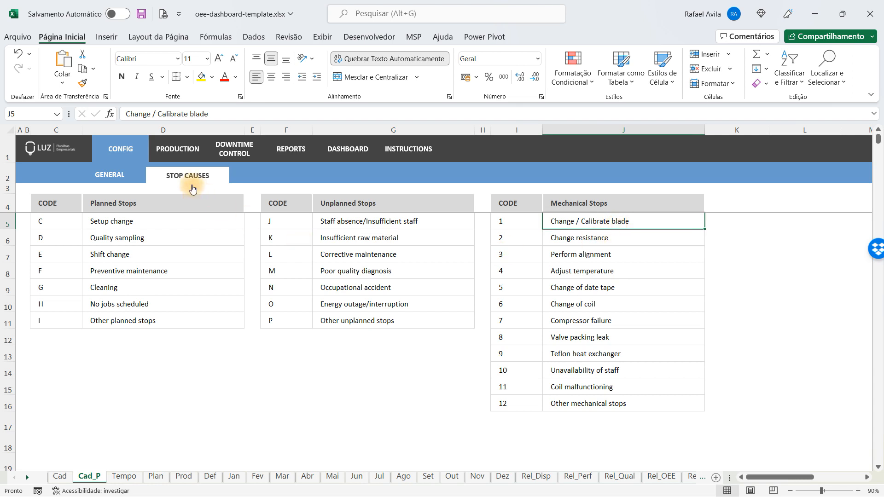
- Go to the Production Run Time sheet and select Machine 1's January planned run time
click(177, 149)
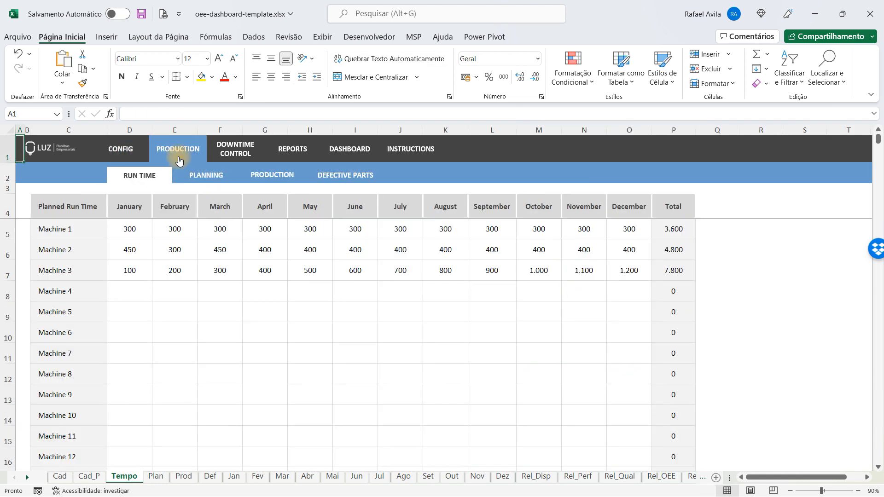
mouse_move(138, 175)
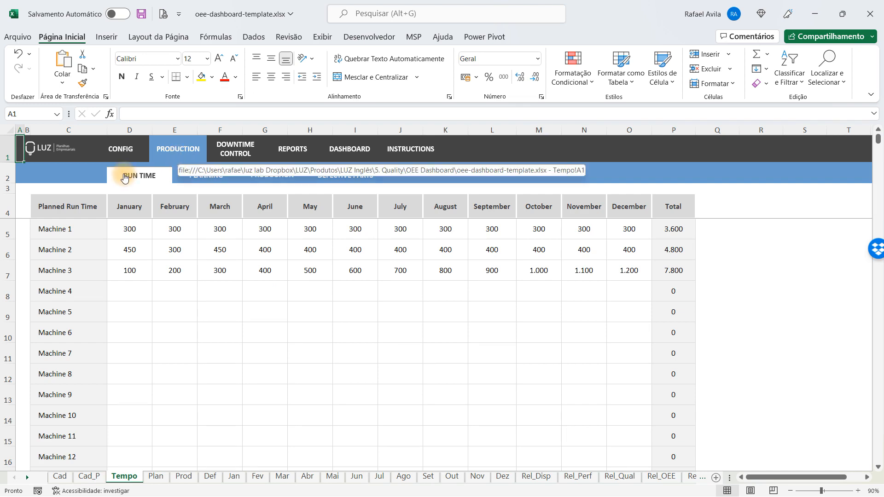
click(129, 230)
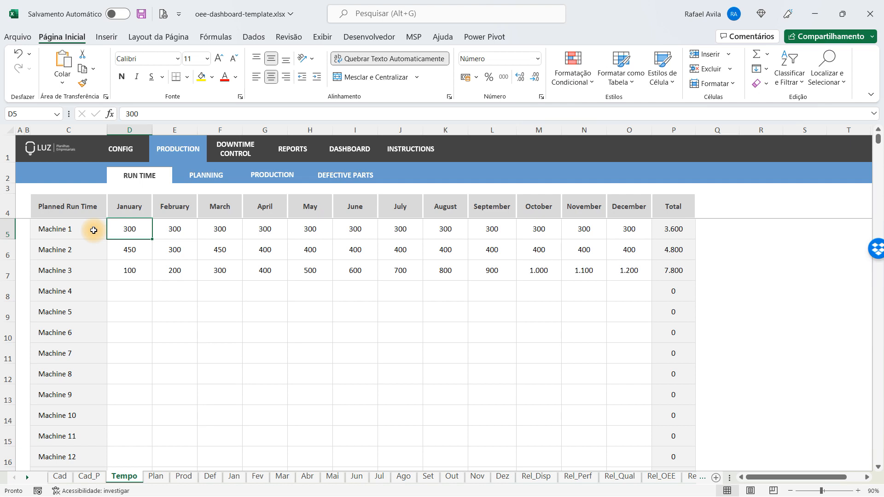
mouse_move(188, 232)
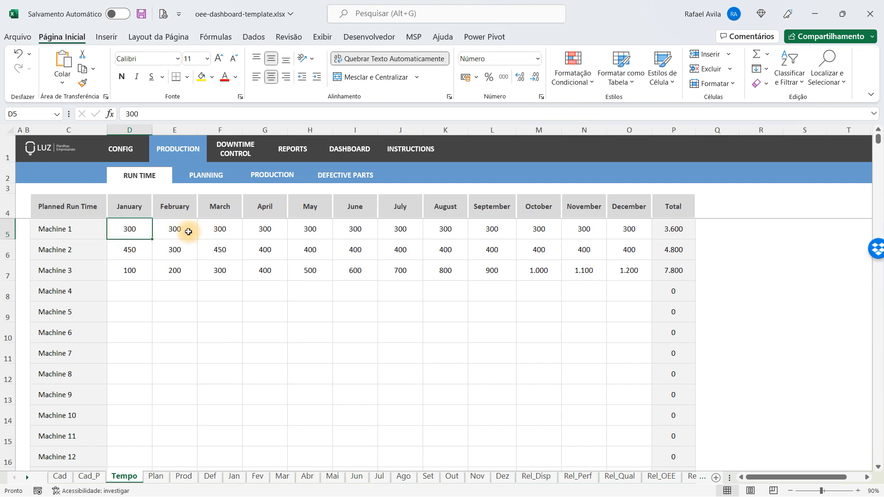
click(129, 229)
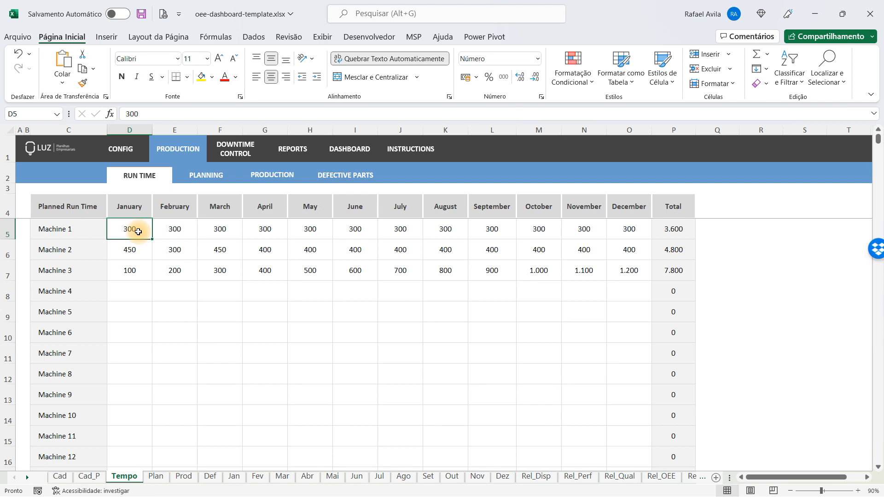
mouse_move(188, 233)
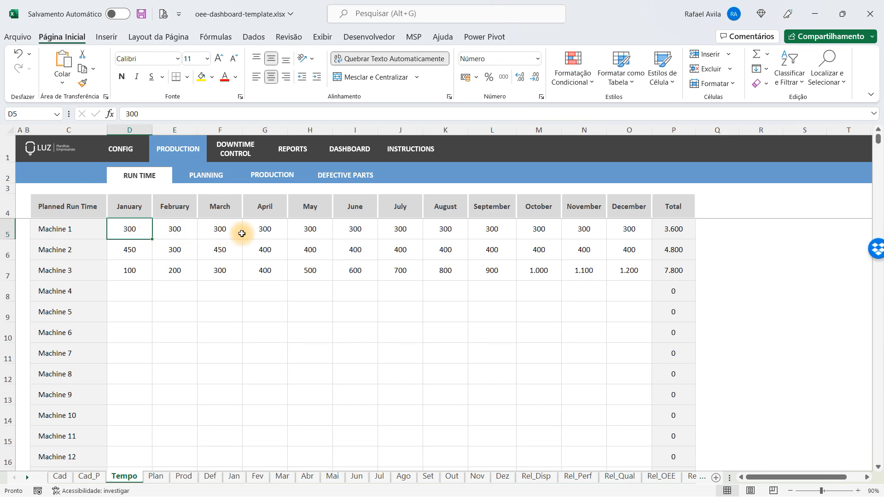
- Review the Planned Production table (Machine 2, January), then move to the Actual Production table
click(206, 175)
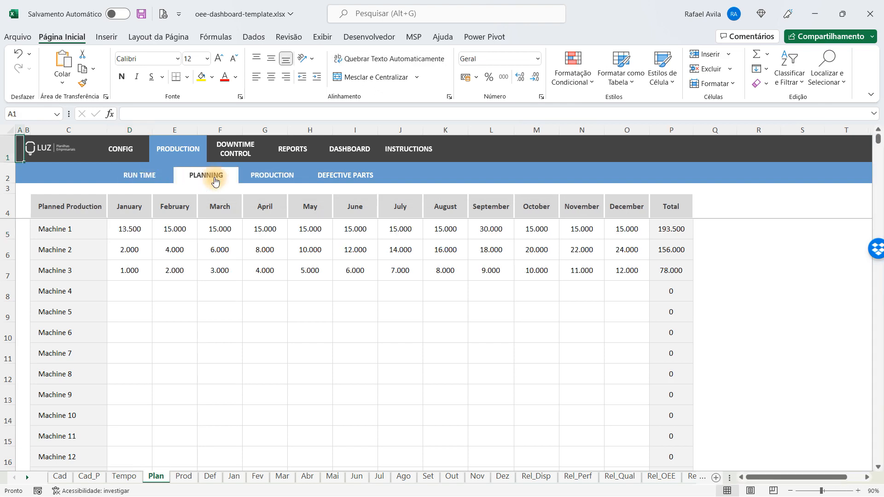
mouse_move(130, 206)
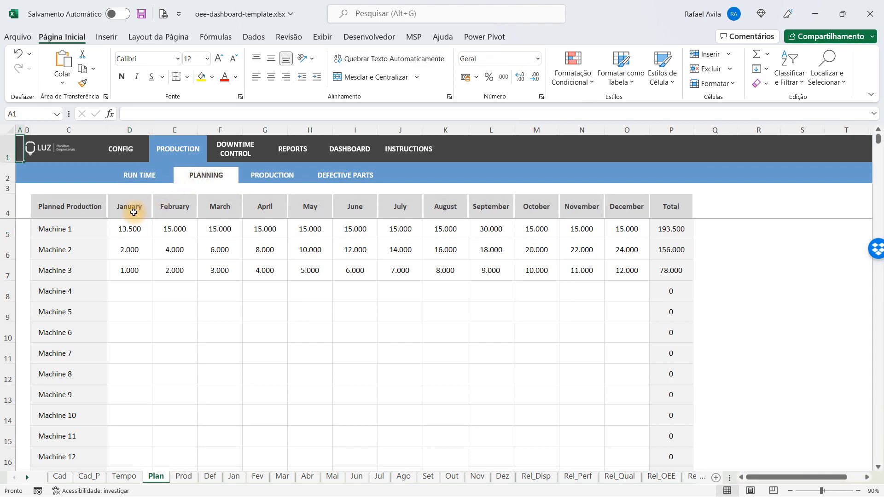
mouse_move(90, 233)
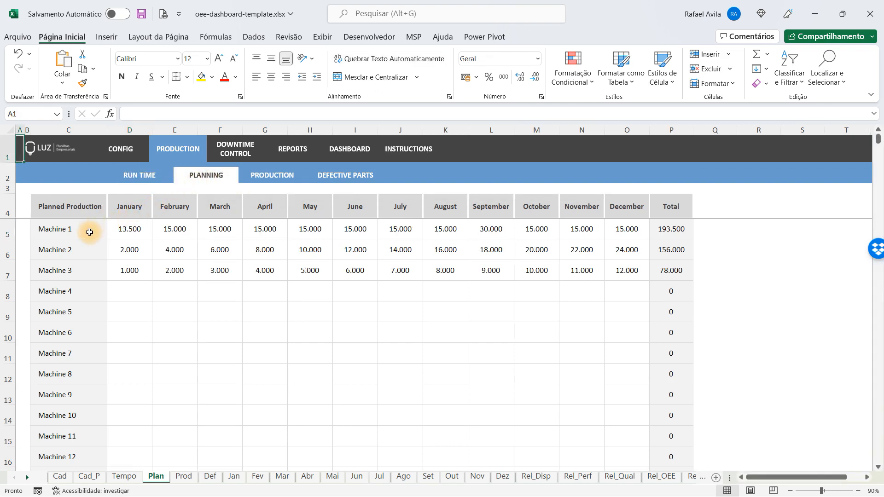
click(130, 250)
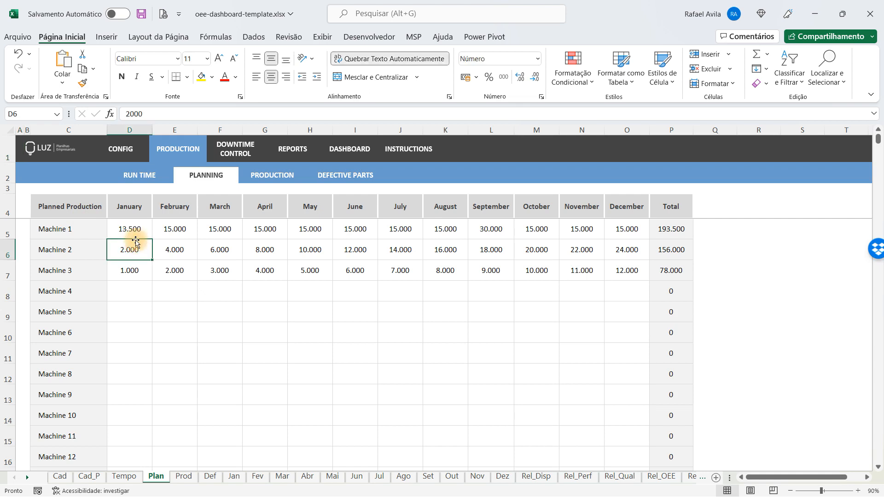
mouse_move(153, 235)
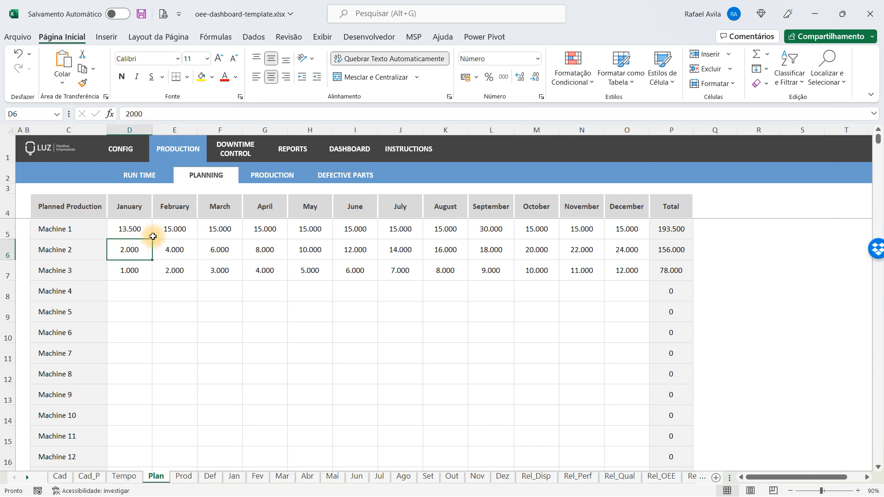
click(272, 175)
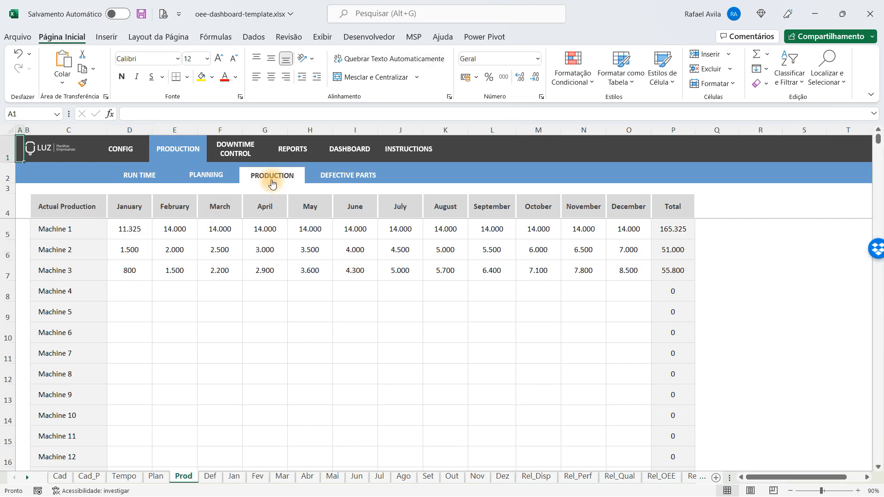
mouse_move(150, 232)
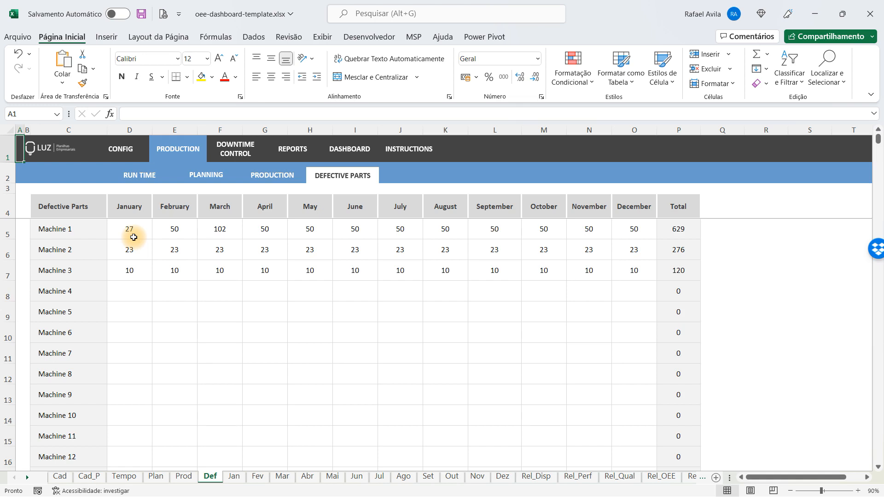
mouse_move(265, 210)
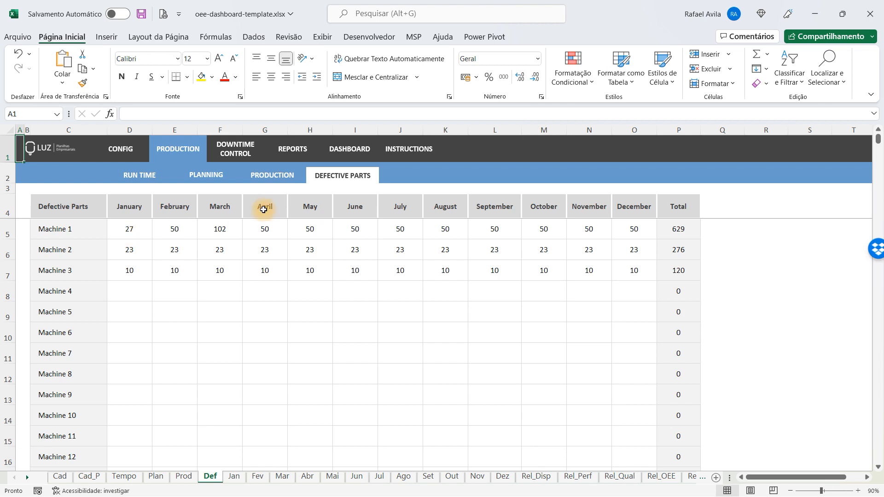
mouse_move(293, 149)
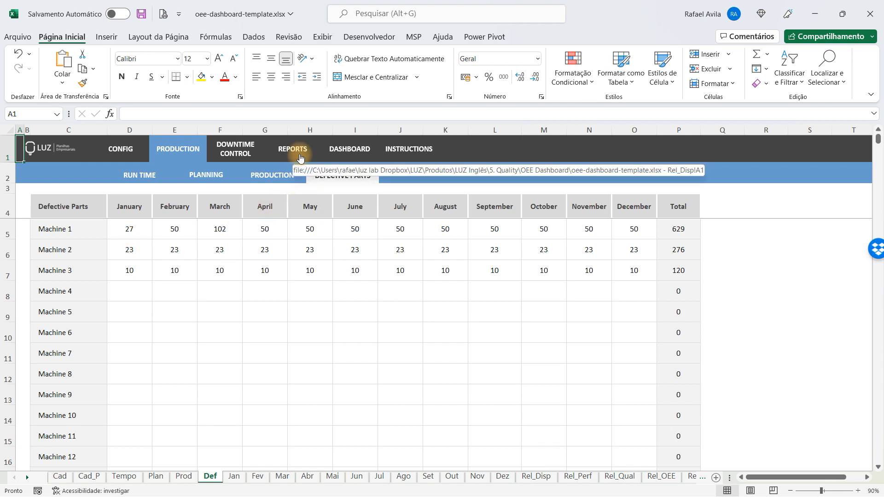
mouse_move(349, 149)
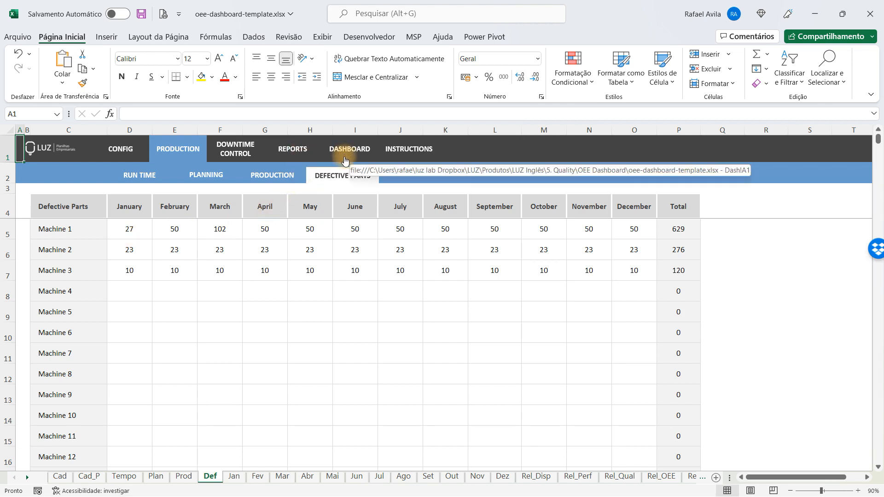
mouse_move(343, 187)
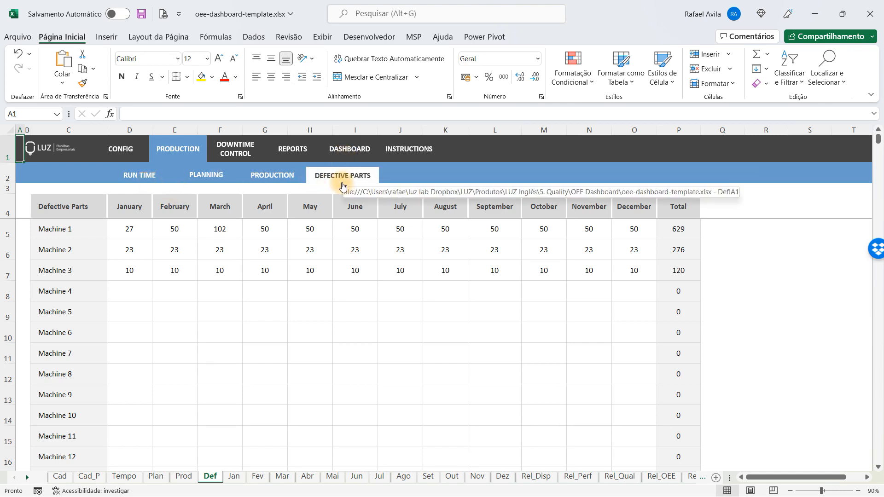
- Go to the Downtime Control log and inspect the first stoppage's date, machine, detailing and operator
click(235, 150)
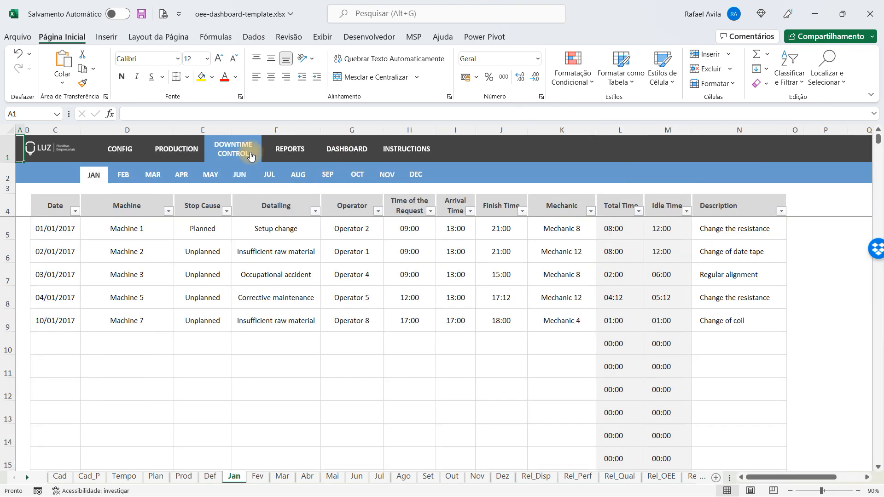
click(54, 228)
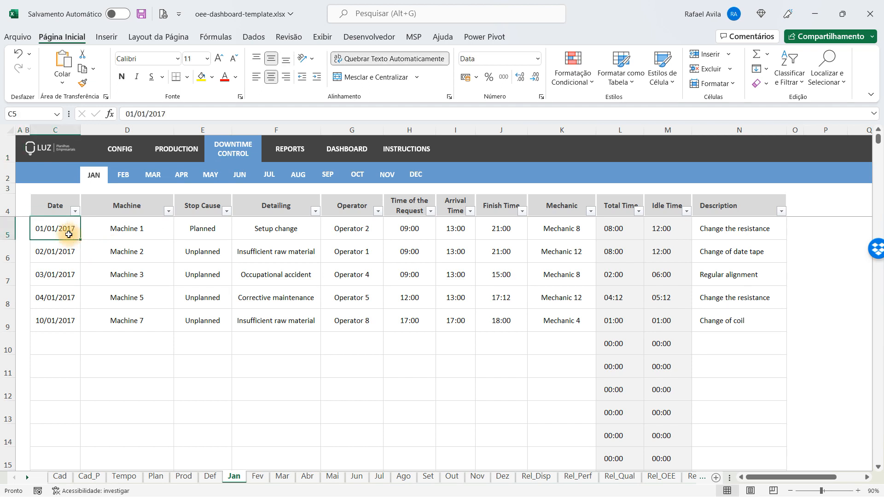
mouse_move(143, 231)
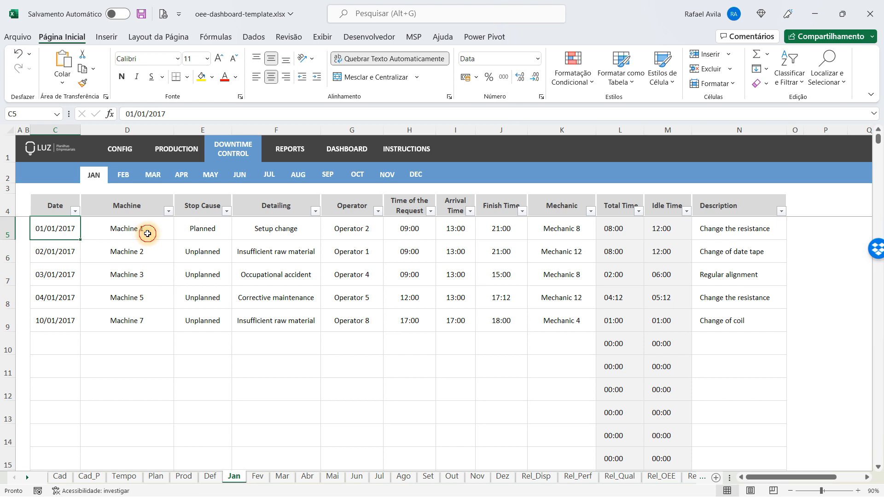
click(127, 229)
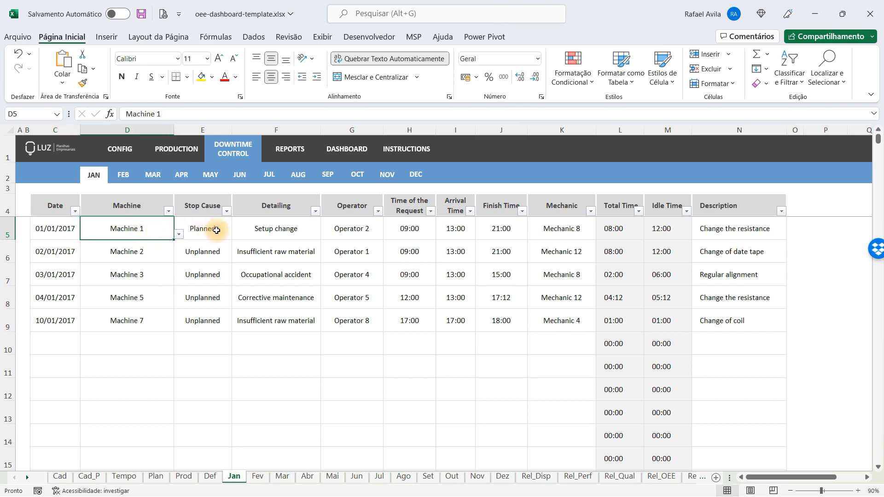
click(275, 229)
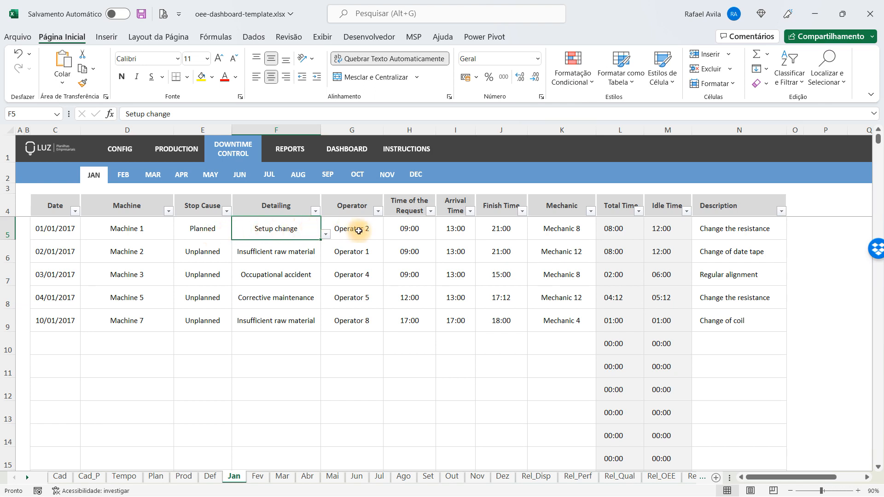
click(351, 228)
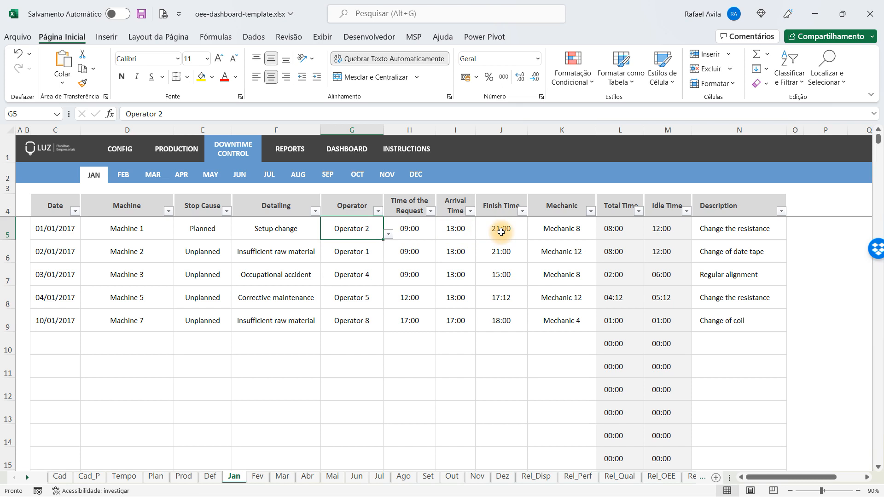
mouse_move(590, 229)
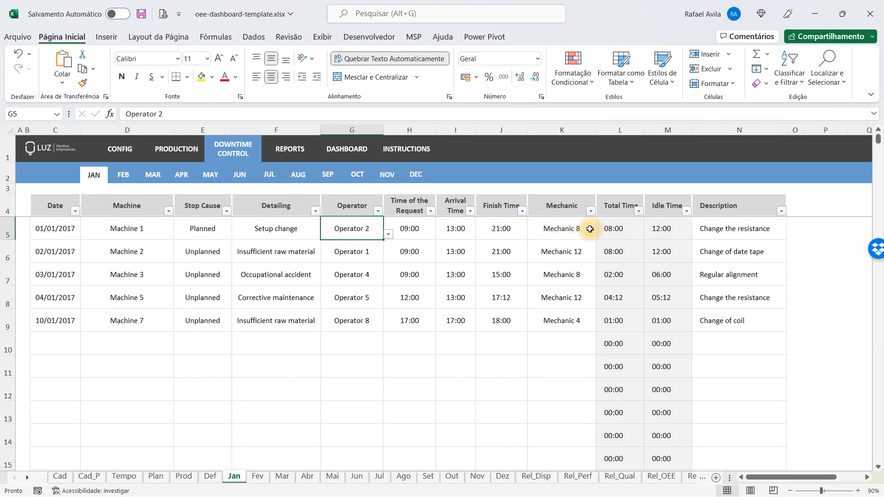
mouse_move(150, 189)
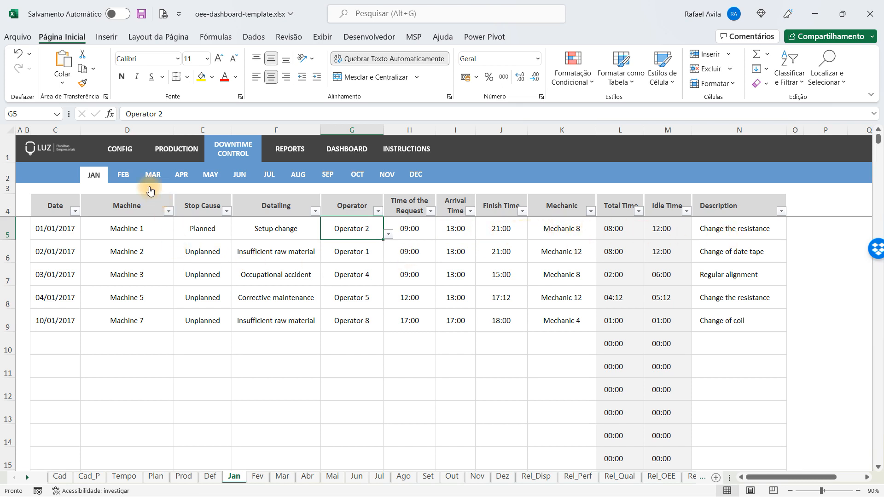
mouse_move(290, 149)
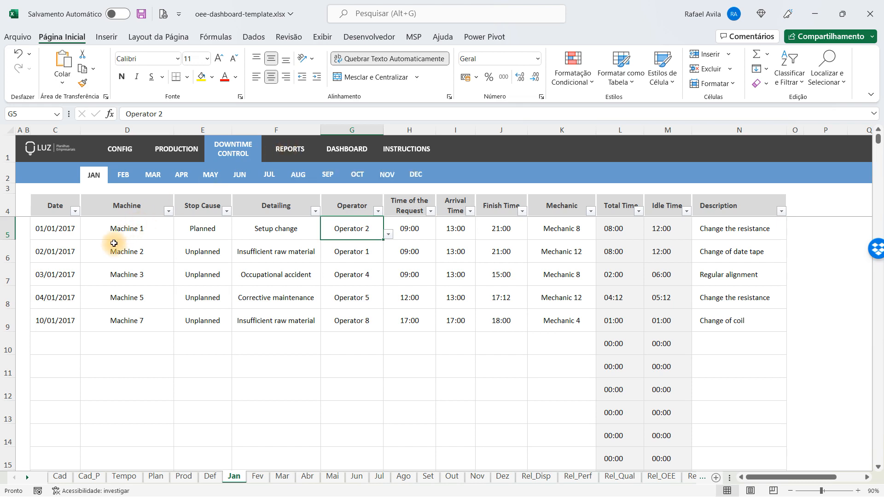
mouse_move(95, 176)
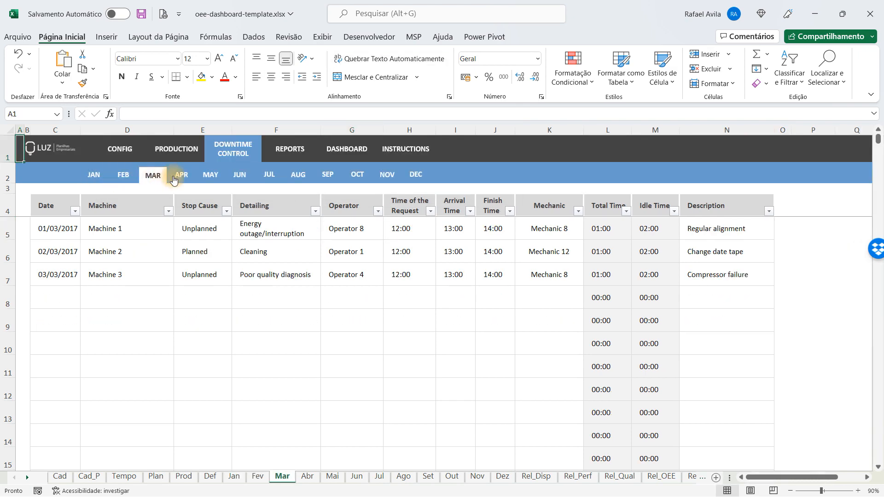
- Move on to the Reports Availability sheet with monthly availability per machine
click(210, 174)
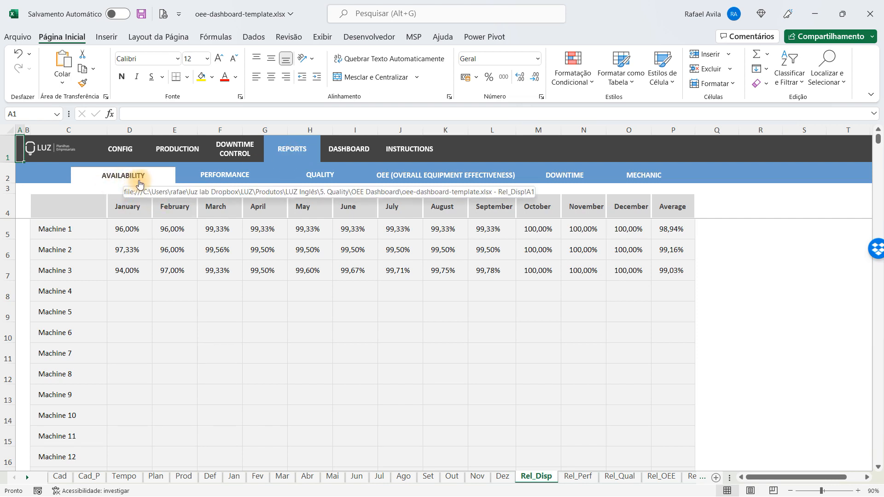
mouse_move(90, 237)
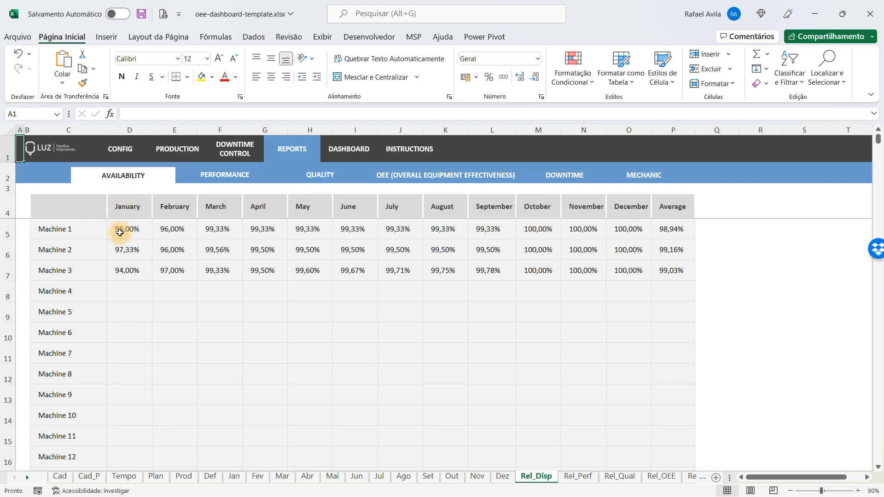
mouse_move(89, 281)
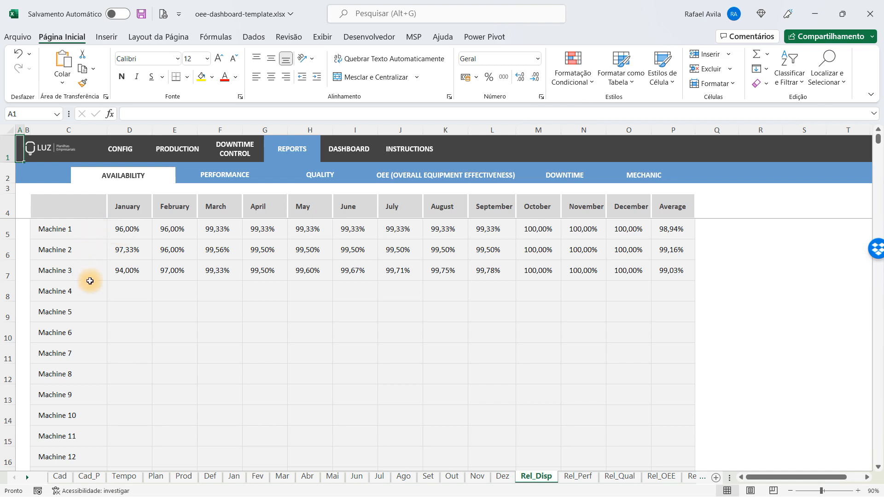
mouse_move(366, 205)
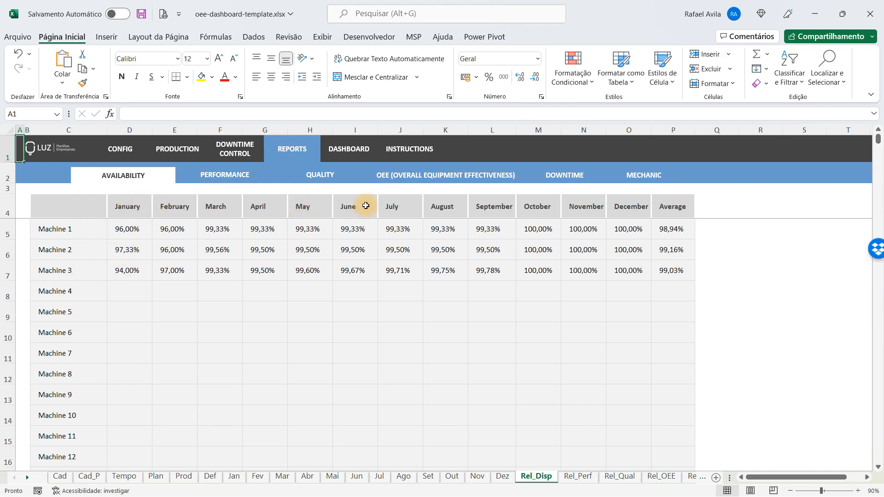
mouse_move(233, 177)
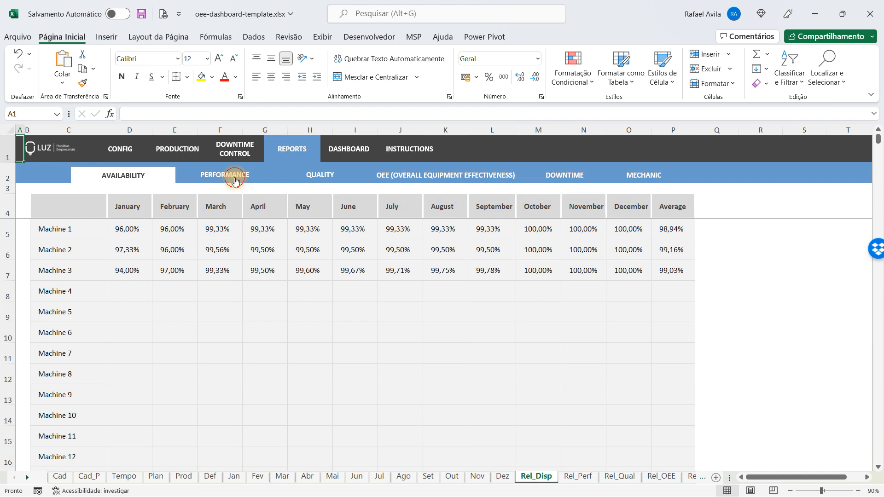
- Switch to the Performance report with monthly percentages for Machines 1–3
click(225, 175)
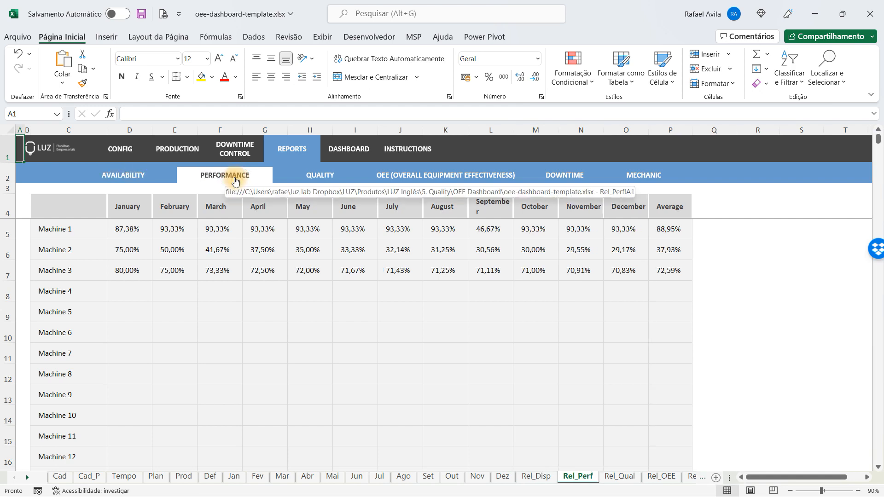
mouse_move(104, 257)
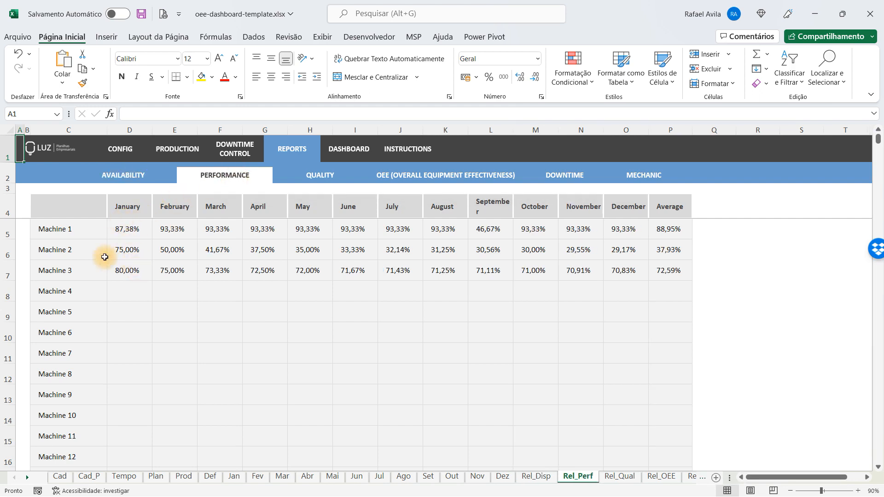
mouse_move(328, 187)
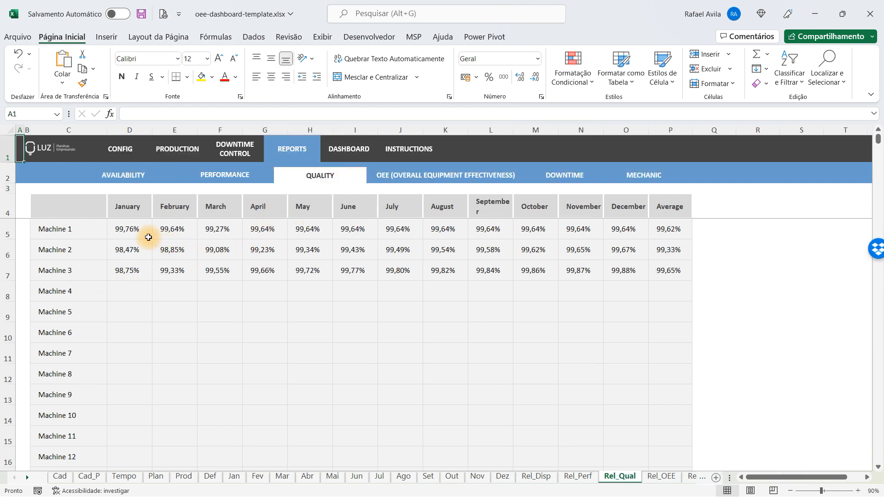
mouse_move(409, 192)
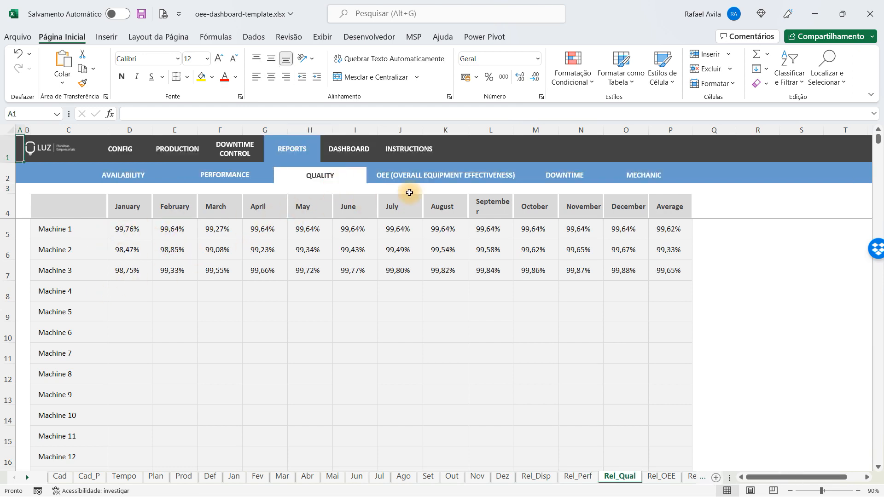
mouse_move(439, 186)
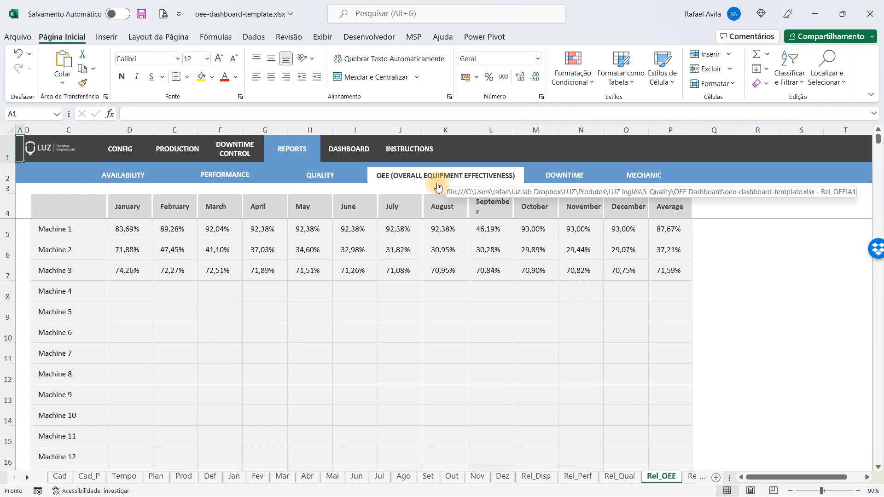
mouse_move(391, 192)
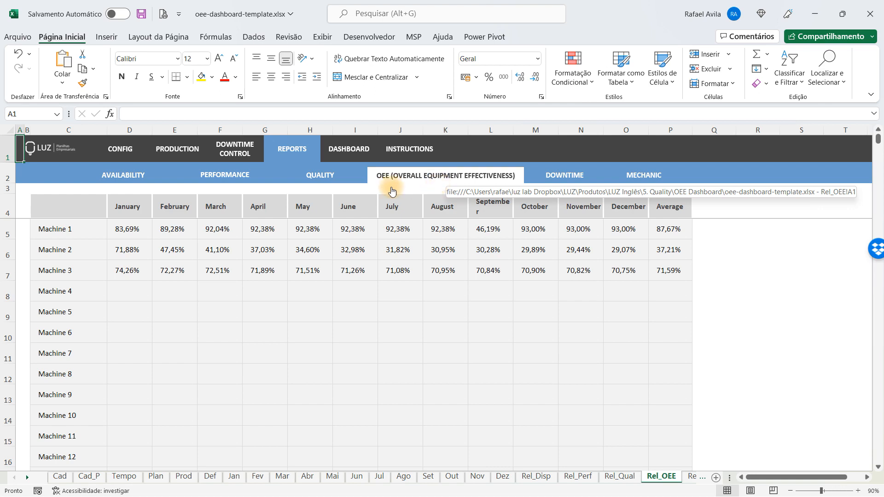
- Inspect the formula behind Machine 2's February OEE value in cell E6
click(174, 250)
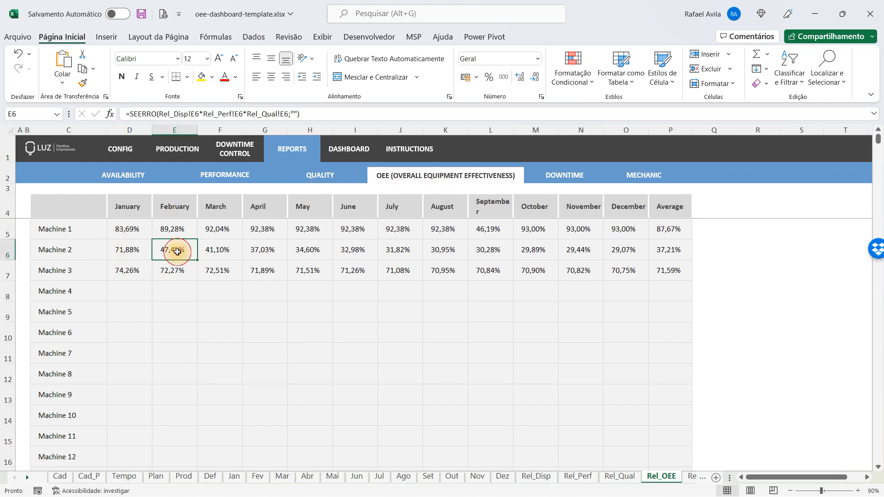
- Browse the Downtime and Mechanic reports, then land on the OEE dashboard
click(264, 250)
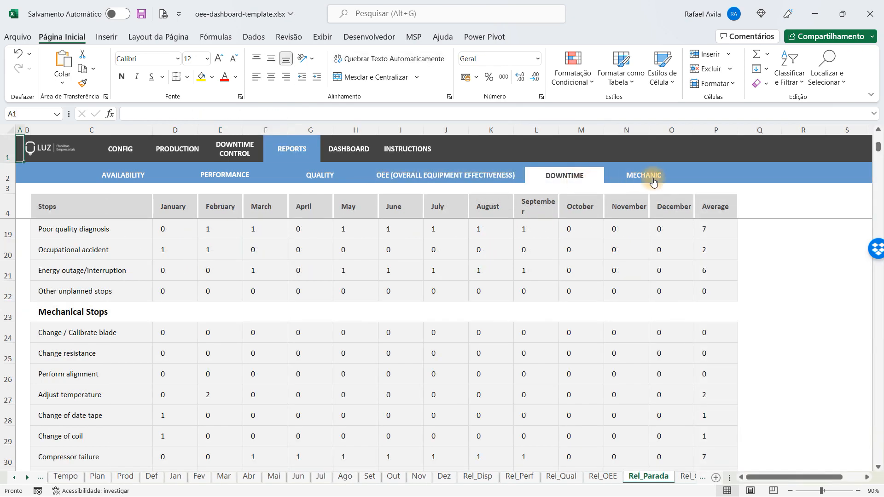
click(644, 175)
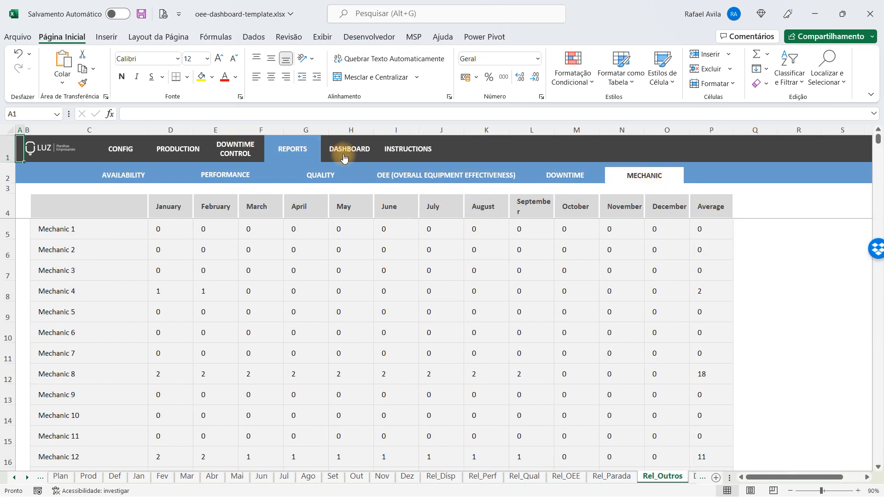
mouse_move(350, 149)
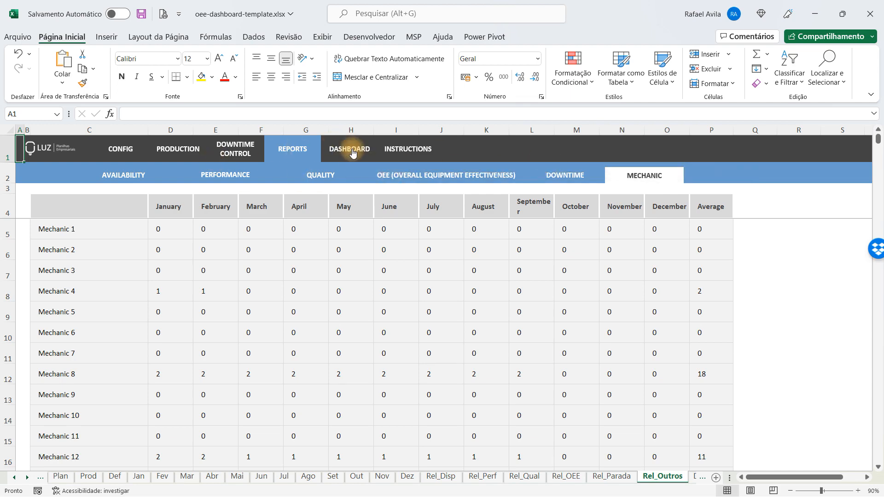
click(348, 148)
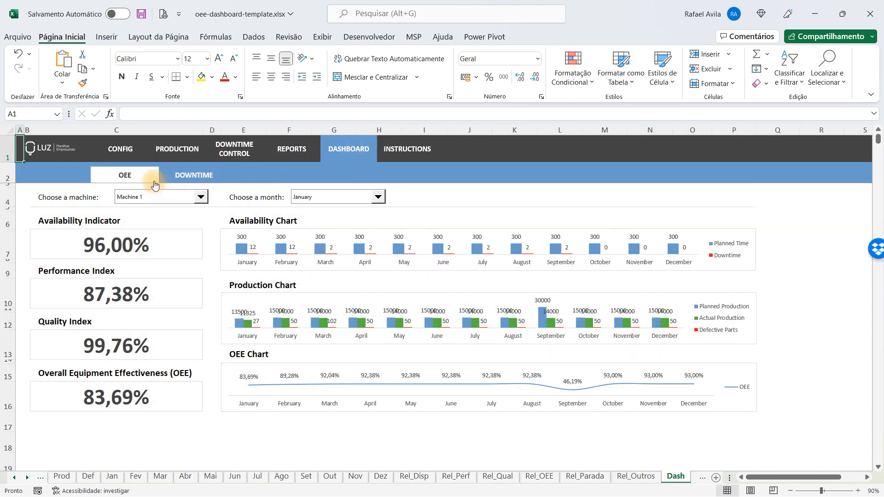
mouse_move(124, 175)
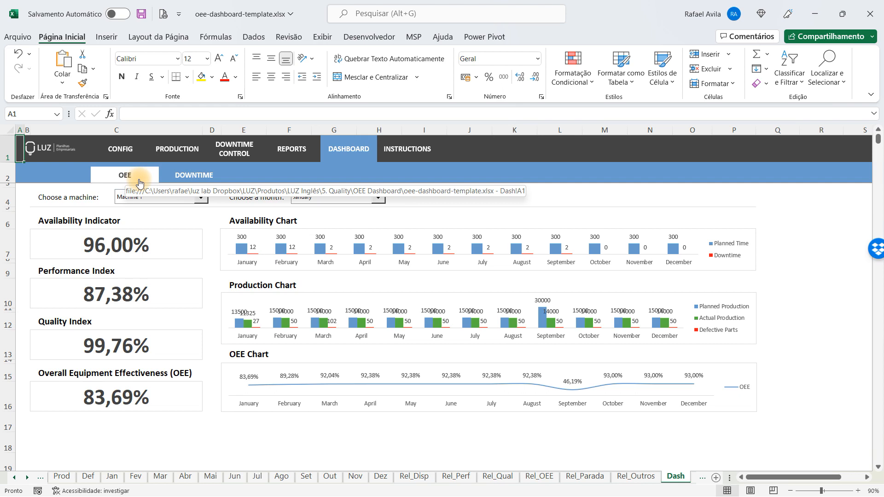
mouse_move(77, 222)
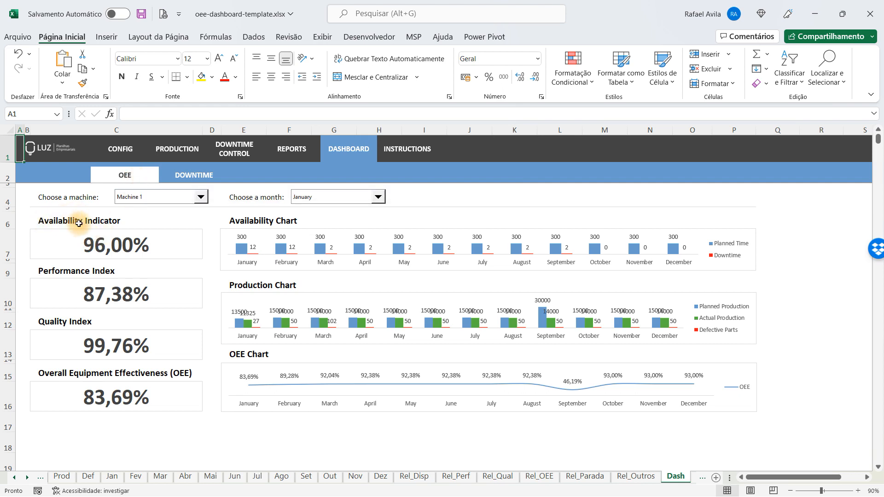
mouse_move(131, 271)
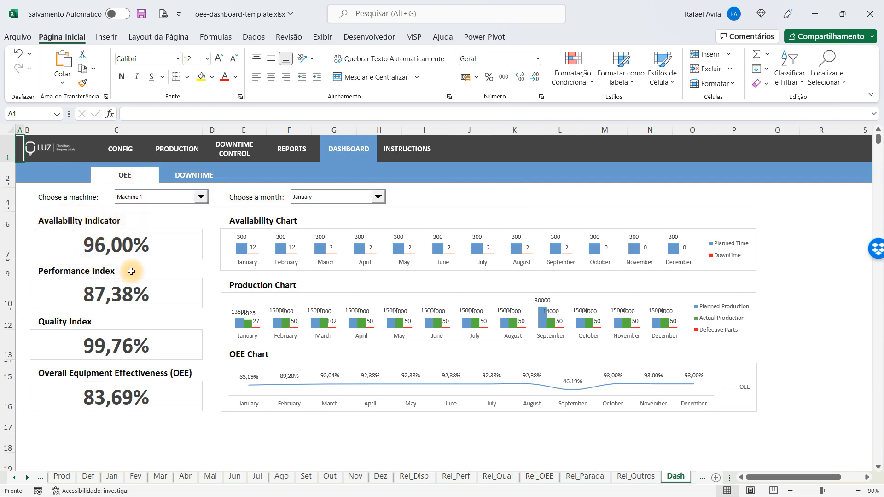
mouse_move(112, 319)
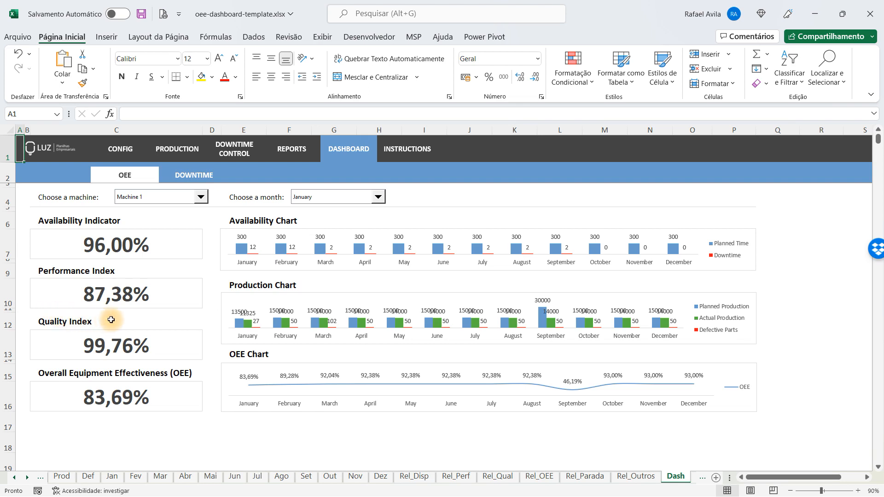
mouse_move(121, 375)
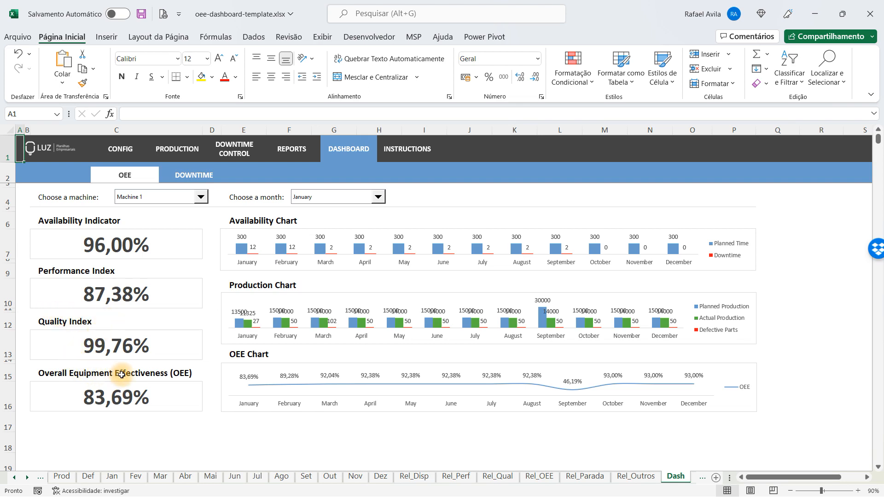
mouse_move(174, 400)
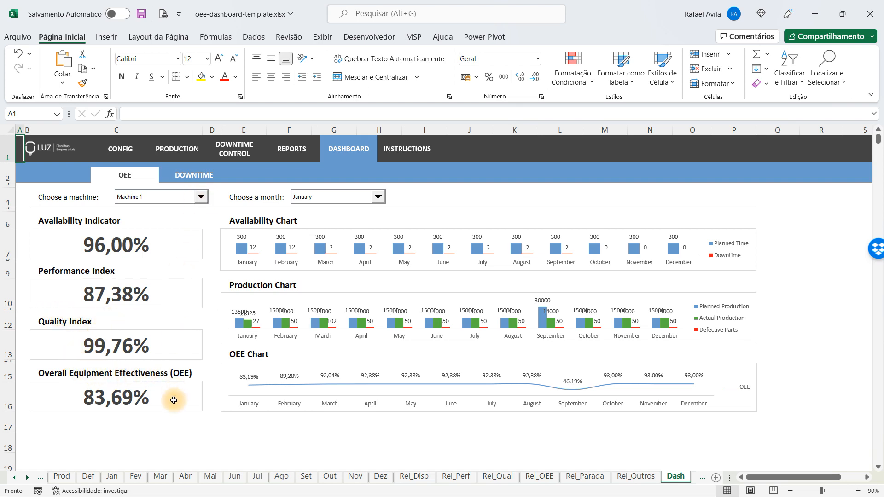
mouse_move(359, 407)
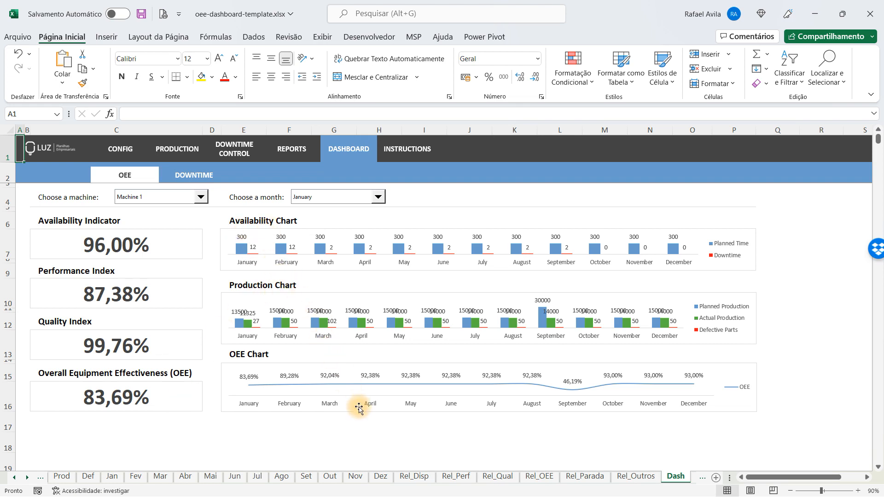
mouse_move(360, 407)
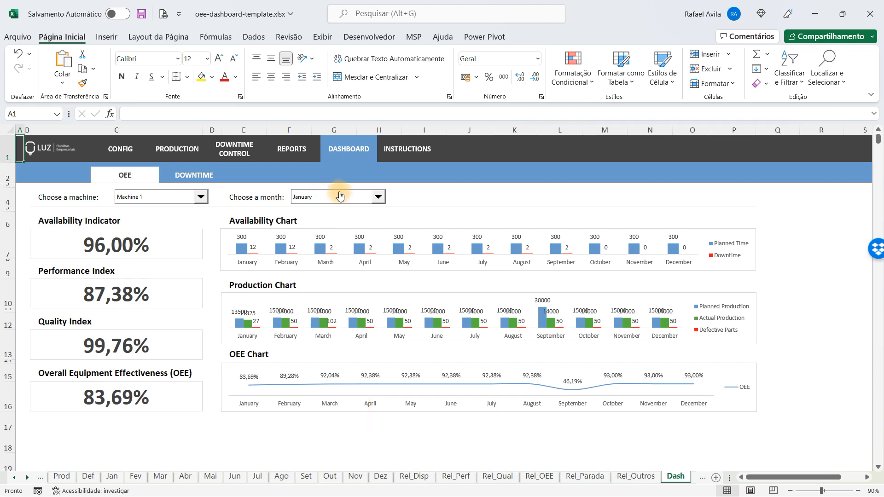
mouse_move(193, 175)
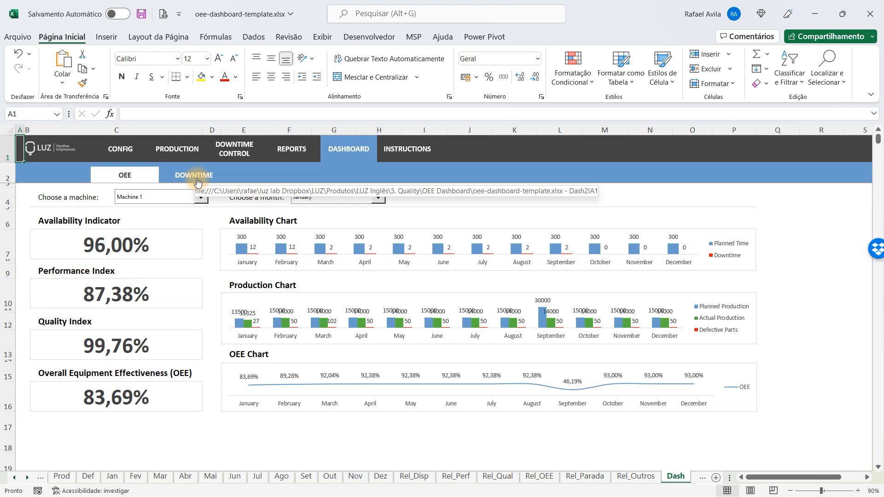
- Review the January Downtime dashboard, then return to the Instructions sheet with its five steps
click(193, 175)
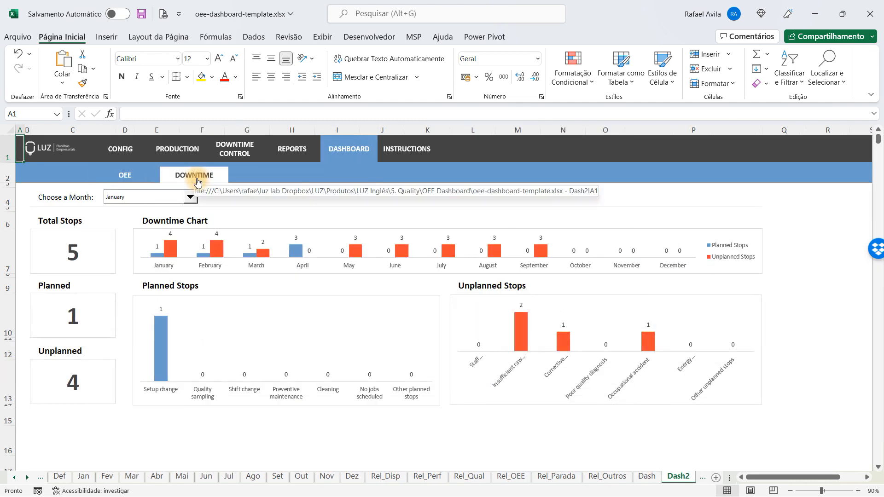
mouse_move(50, 223)
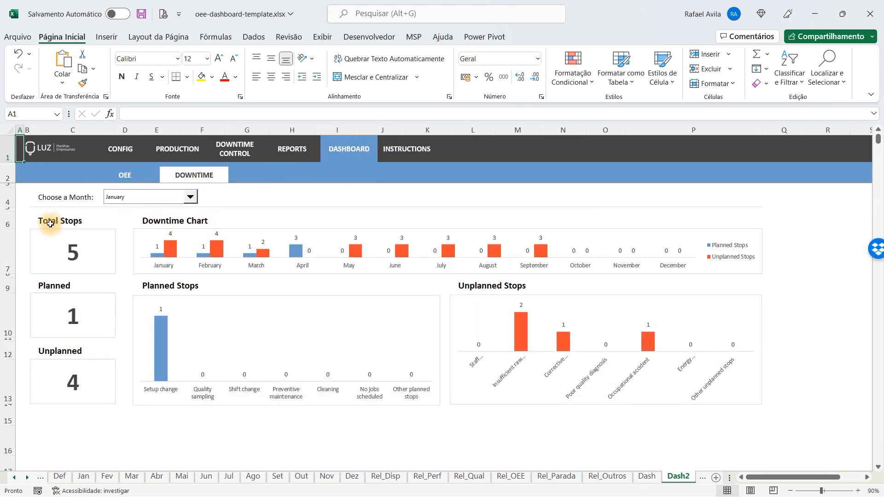
mouse_move(87, 260)
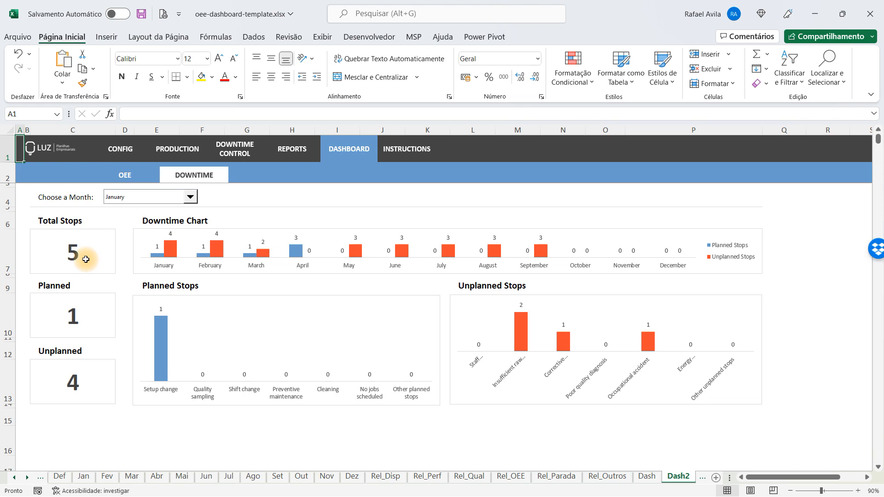
mouse_move(87, 316)
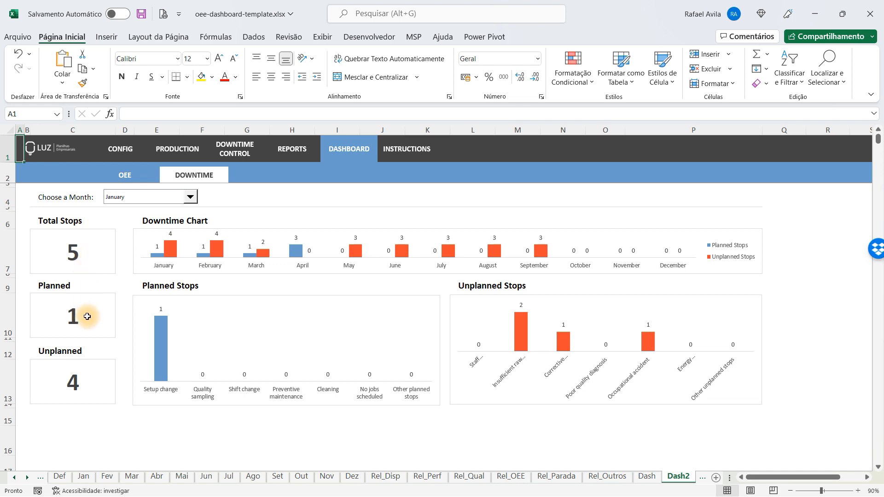
mouse_move(82, 338)
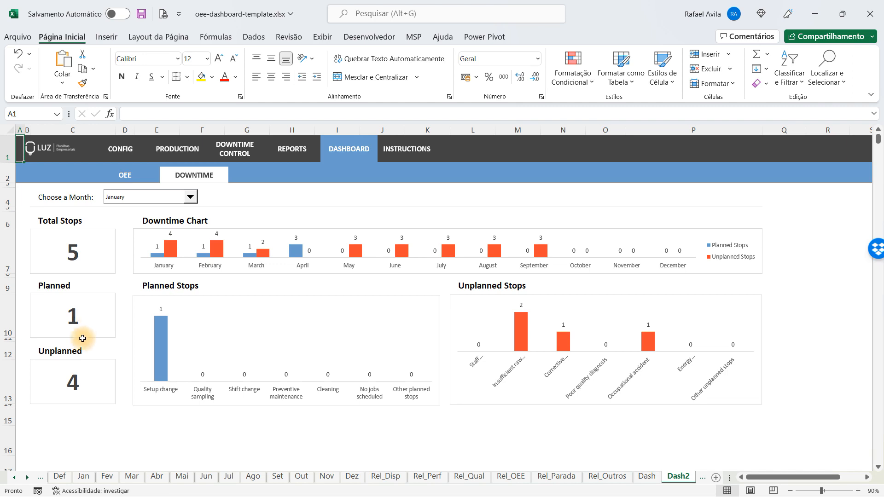
mouse_move(94, 383)
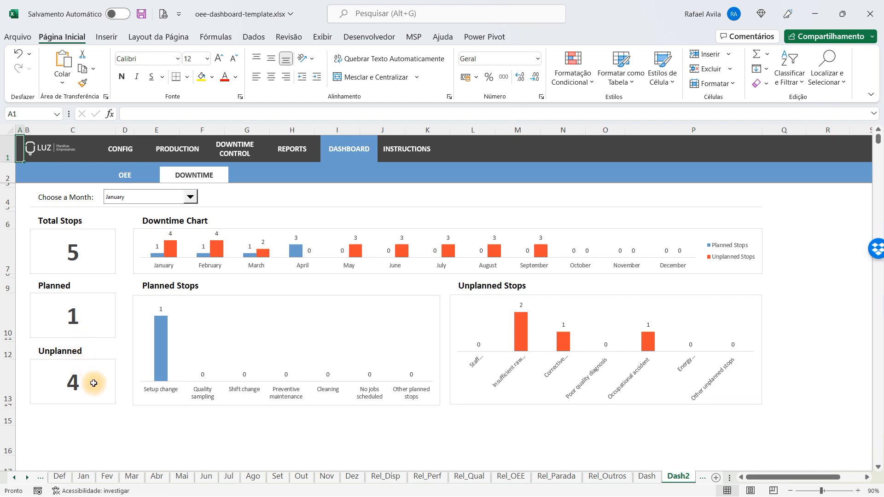
mouse_move(402, 280)
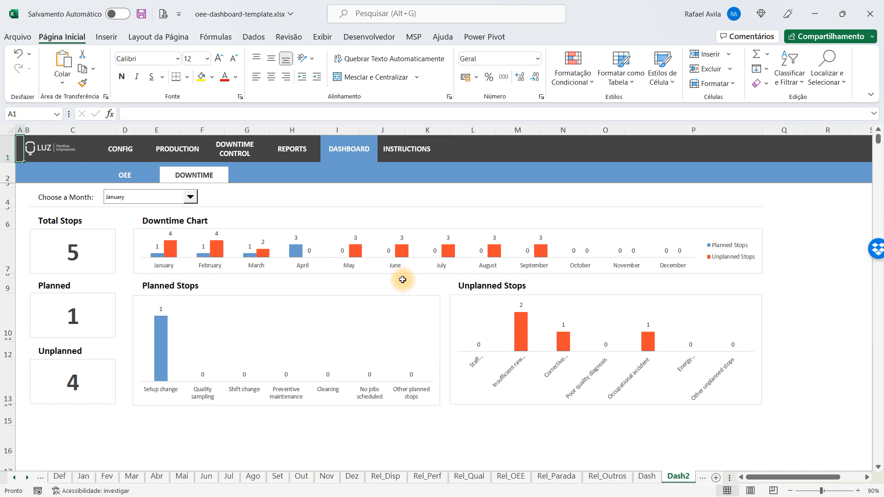
click(407, 149)
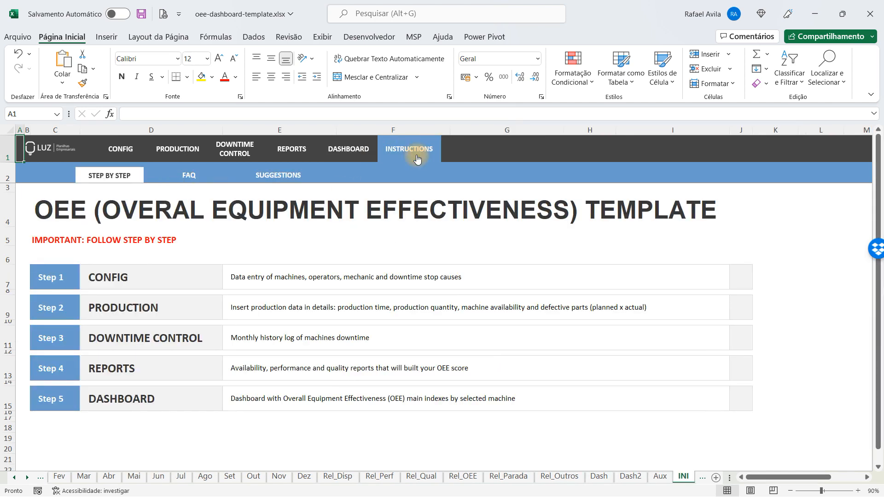
mouse_move(408, 149)
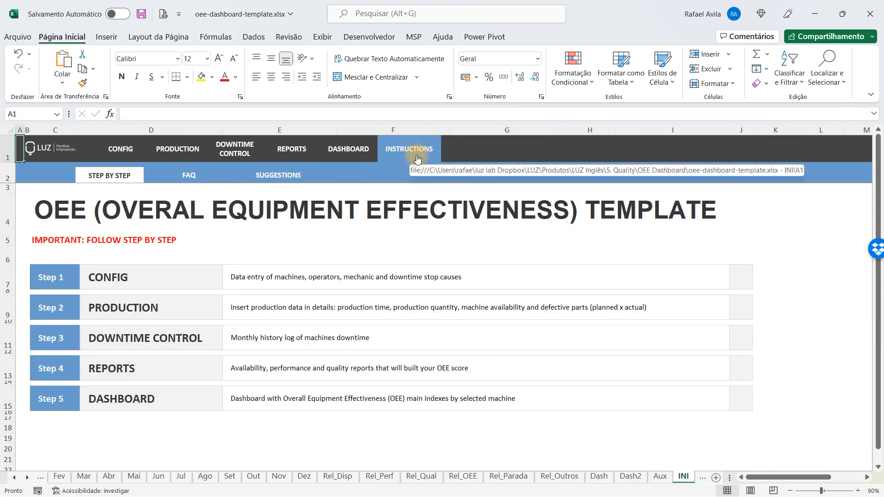